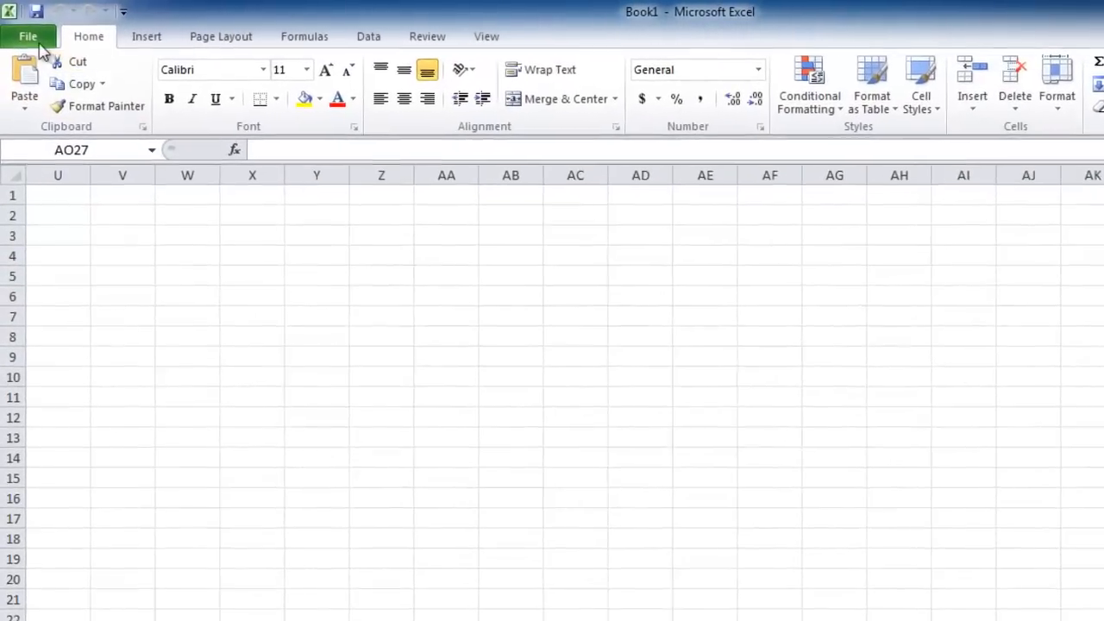
- Open the Excel Options dialog from the File tab
click(28, 37)
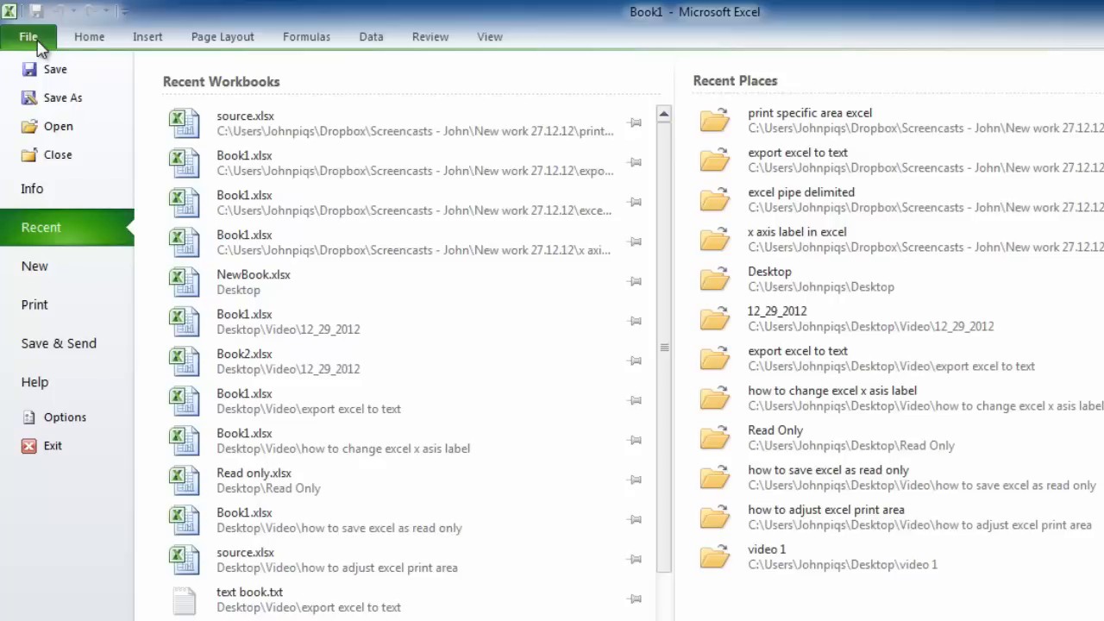
click(64, 416)
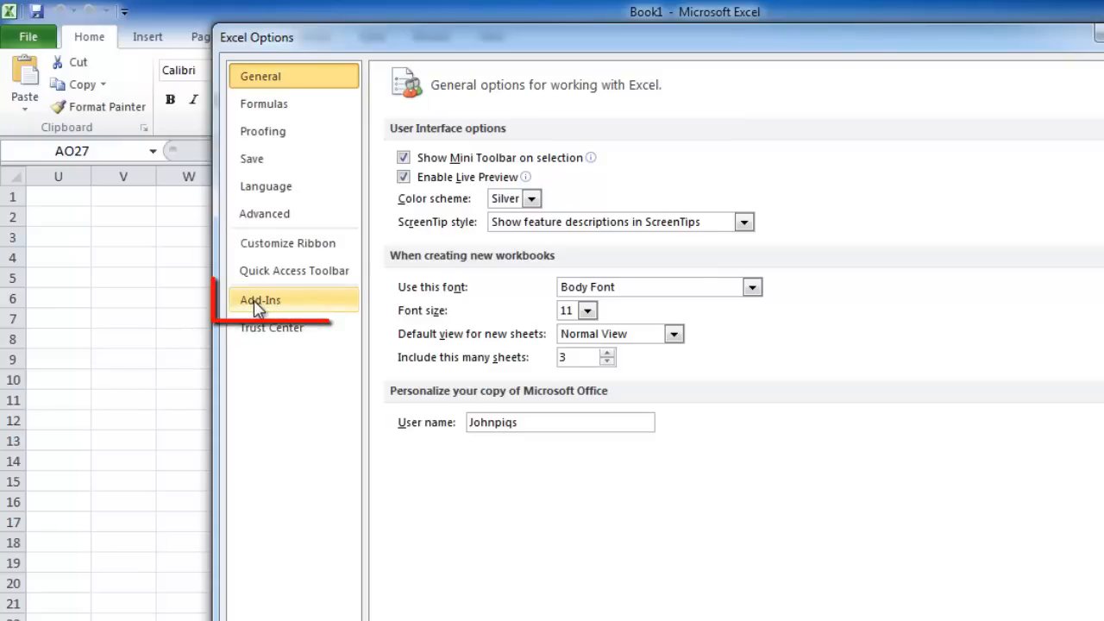
- From the Add-Ins category, open the Excel Add-ins list via Manage > Go
click(259, 300)
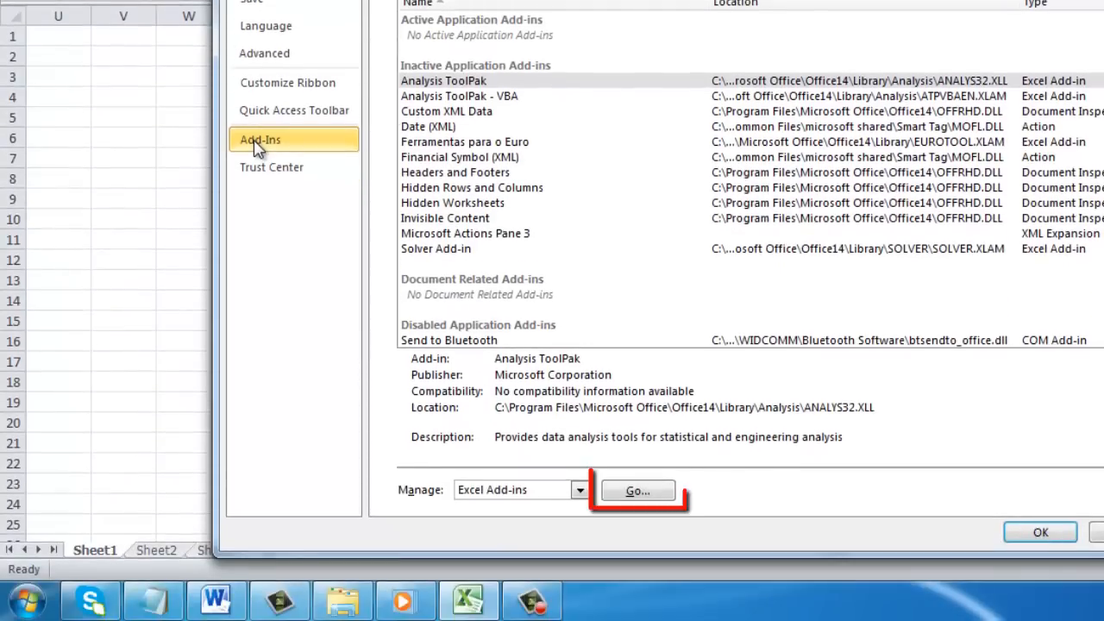
click(636, 490)
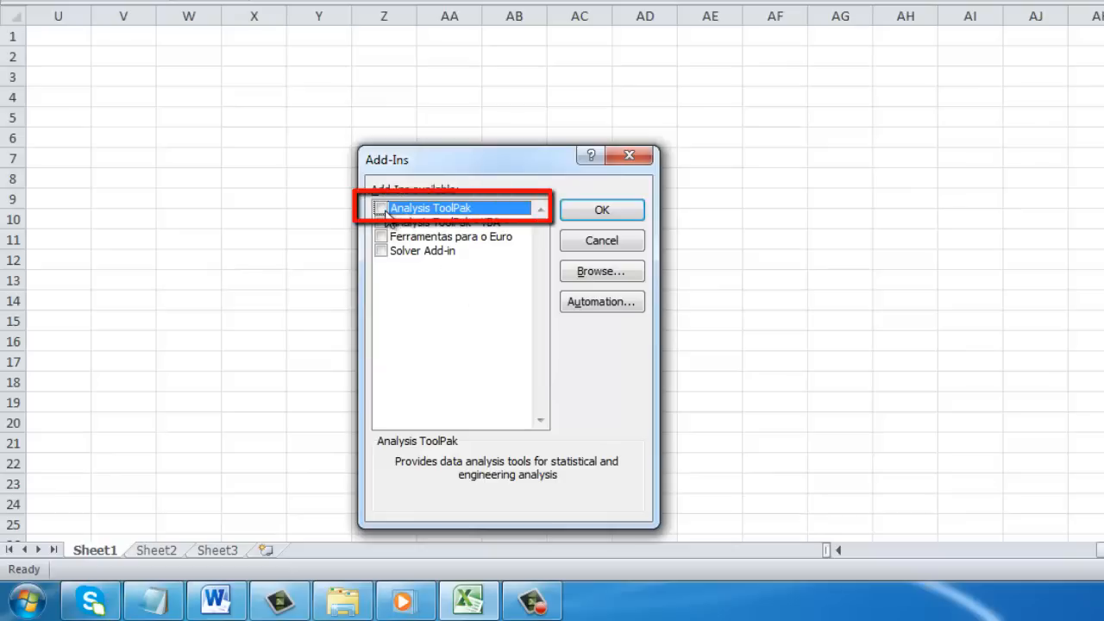
- Tick Analysis ToolPak in the Add-Ins dialog and confirm with OK
click(379, 206)
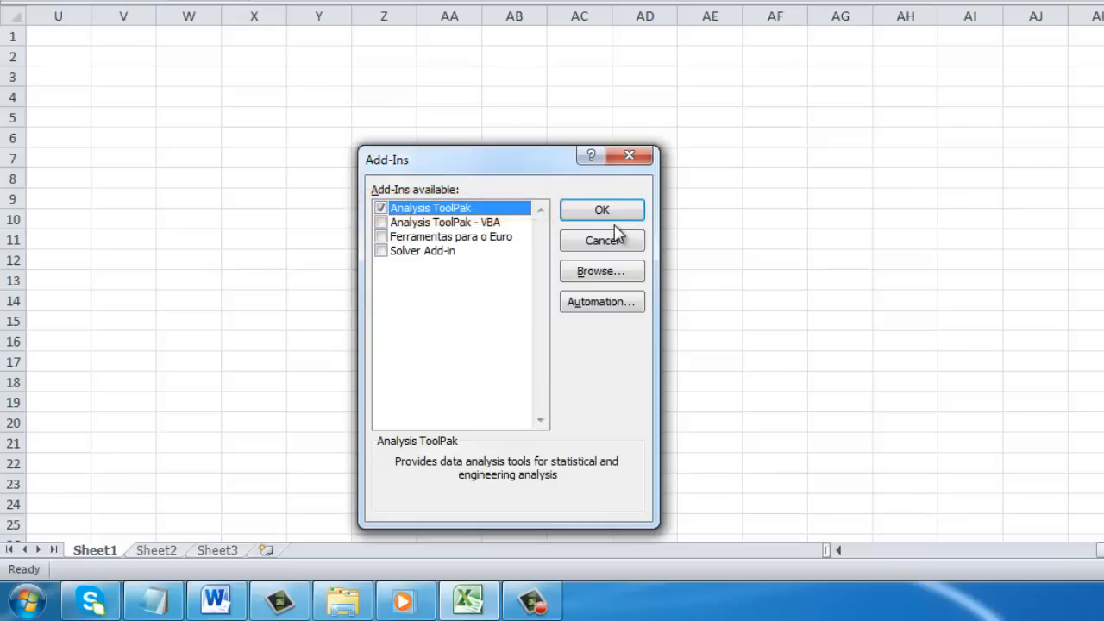
click(600, 211)
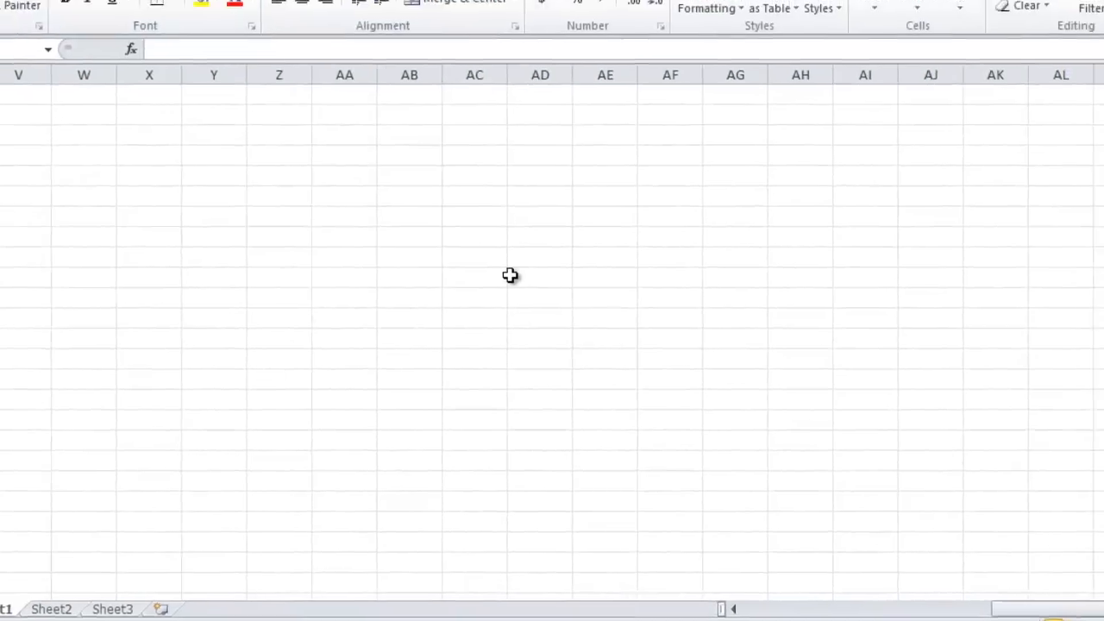
- Show the Data tab with the new Data Analysis command in the Analysis group
click(83, 37)
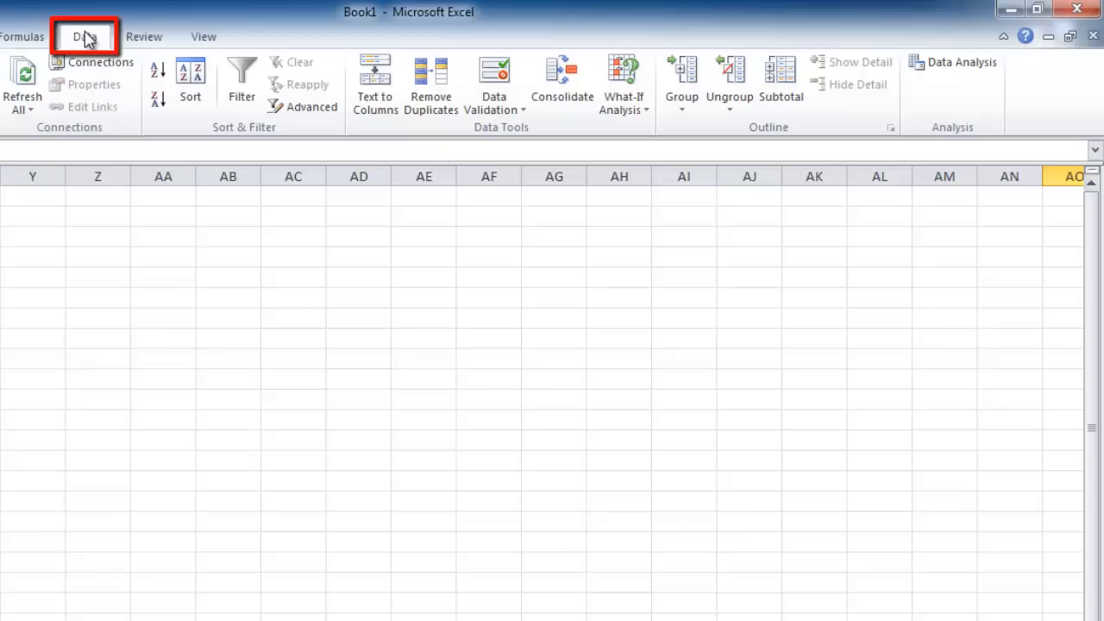